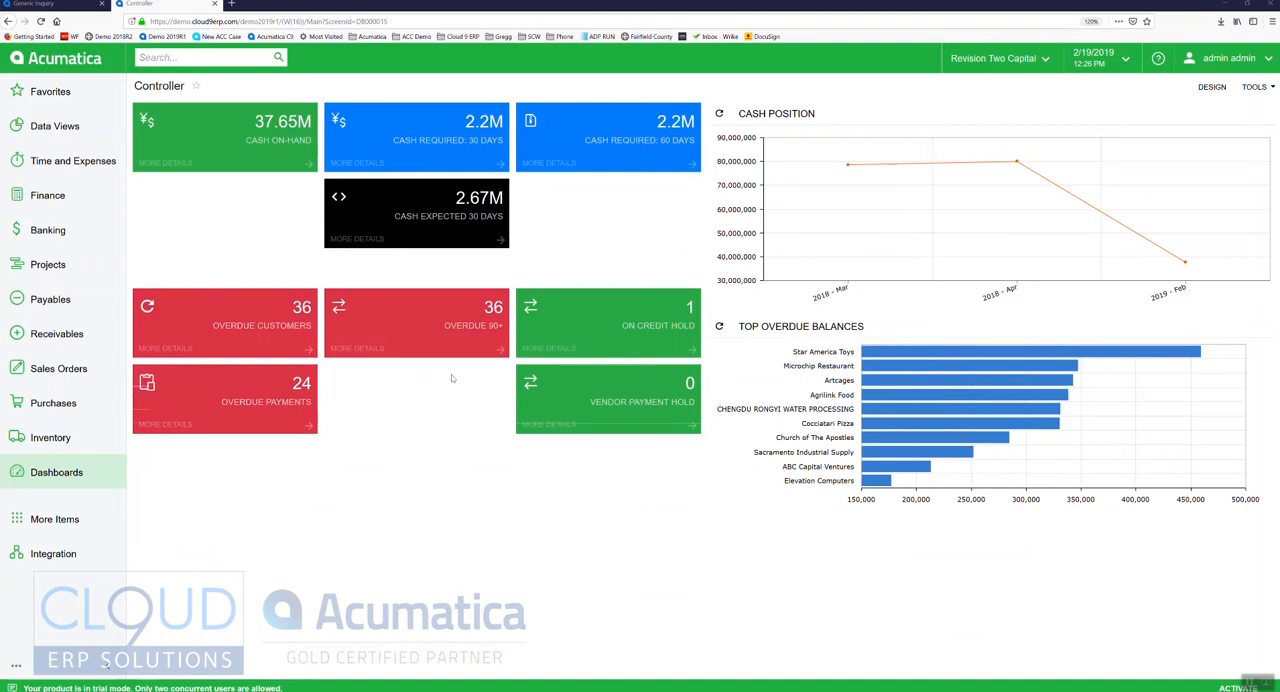
{"action": "mouse_move", "coordinate": [175, 64]}
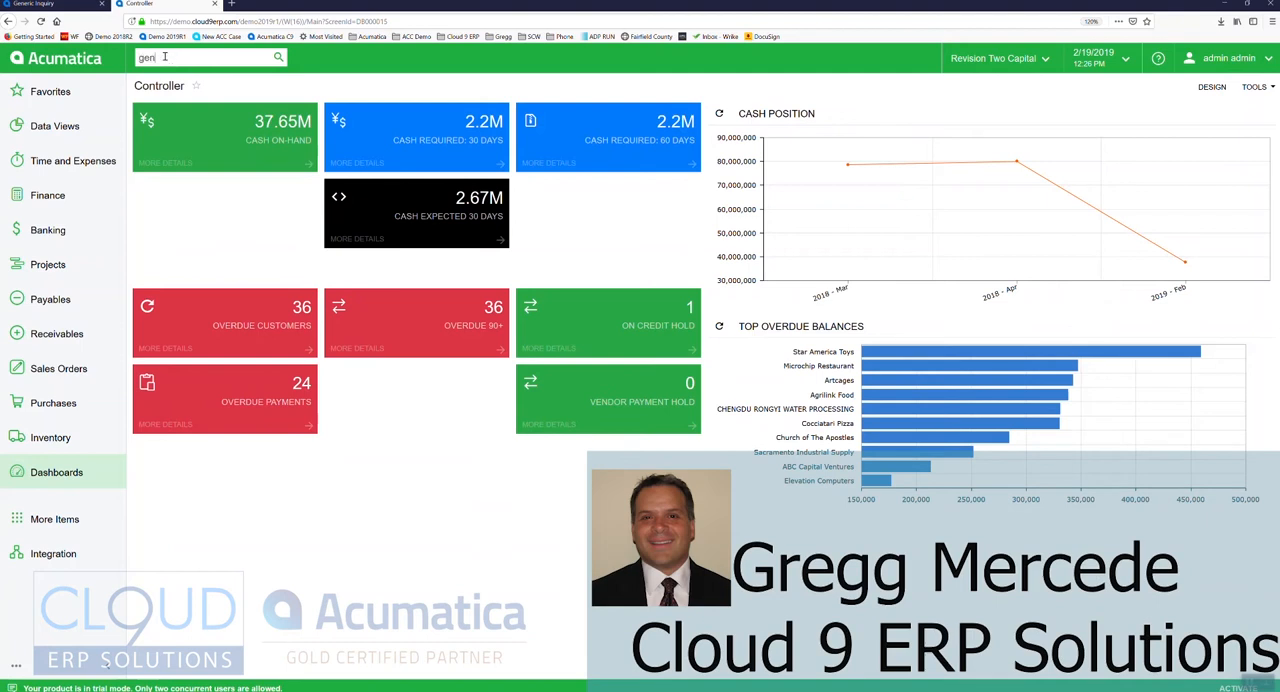
Search for Generic Inquiry and load the IN-StockItem inquiry via a 'stock' lookup search
{"action": "type", "text": "generic"}
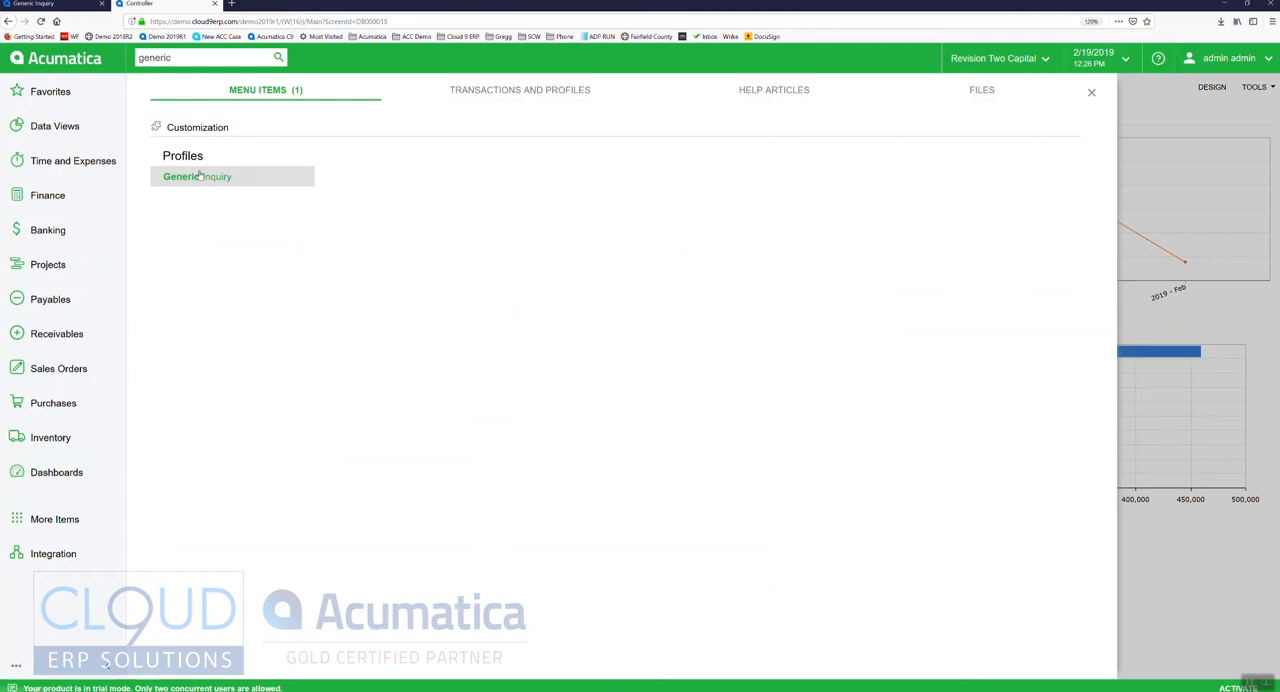
{"action": "left_click", "coordinate": [197, 176]}
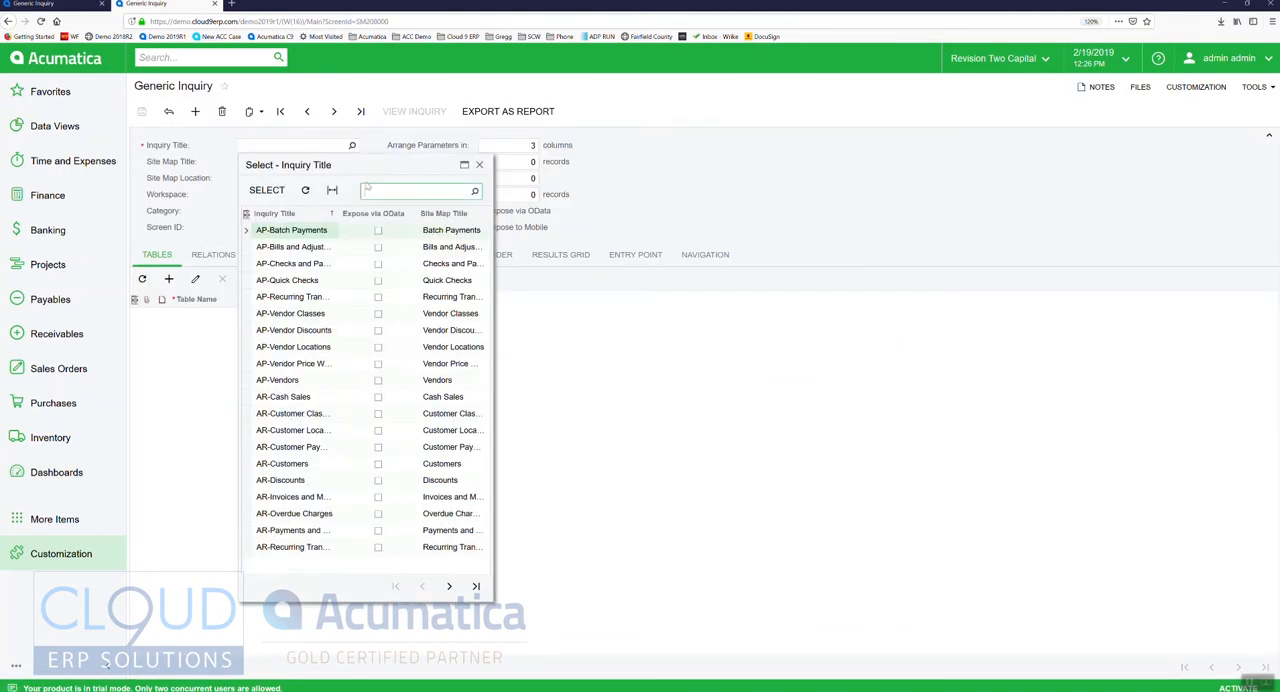
{"action": "type", "text": "stock"}
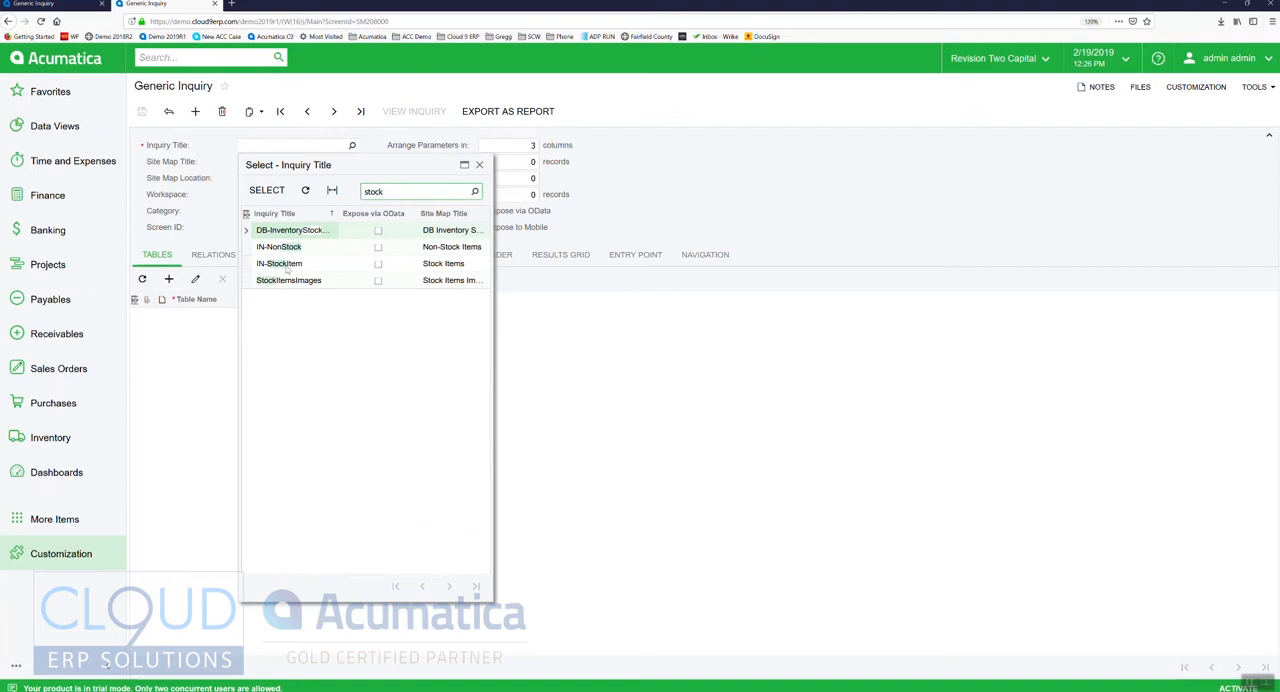
{"action": "left_click", "coordinate": [279, 263]}
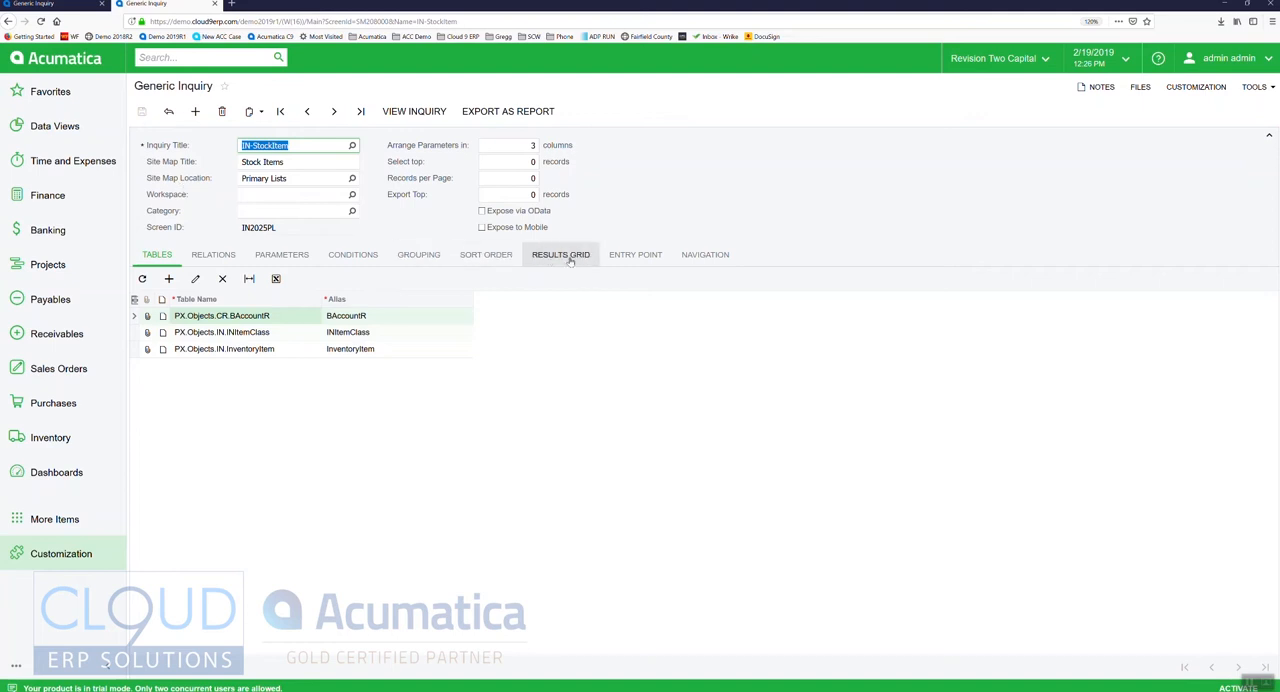
Switch to the RESULTS GRID tab to view the inquiry's result column settings
{"action": "left_click", "coordinate": [561, 254]}
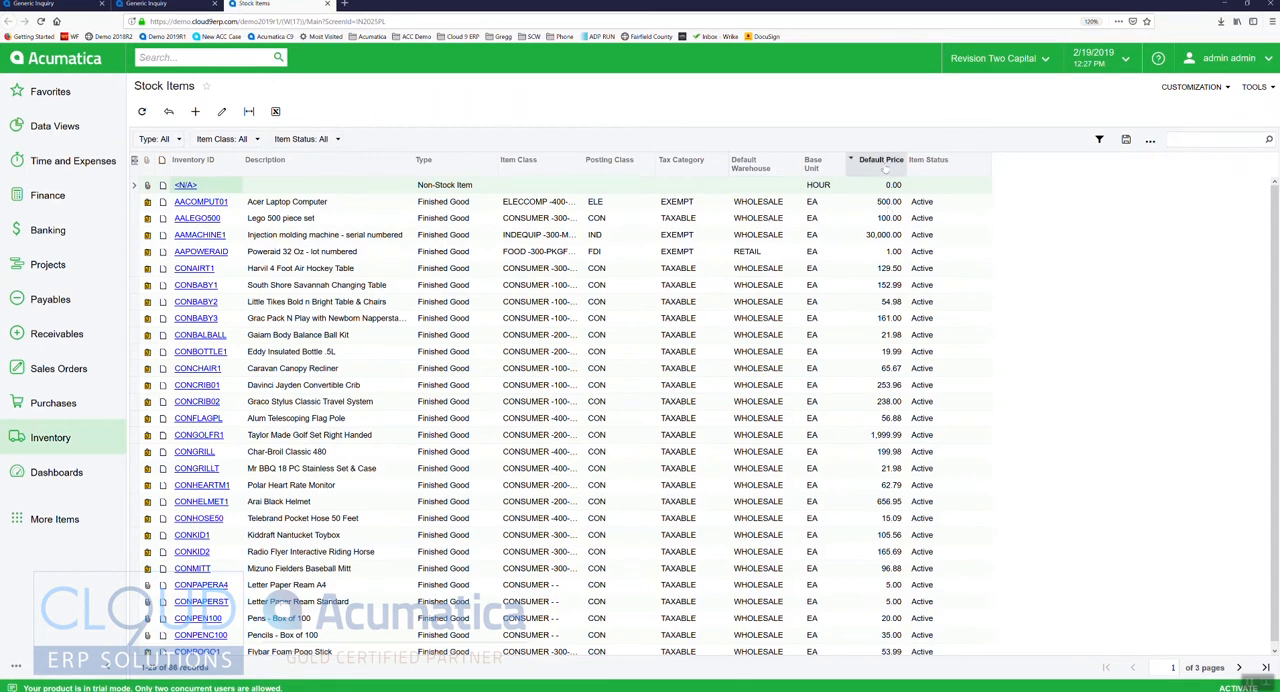
{"action": "mouse_move", "coordinate": [876, 174]}
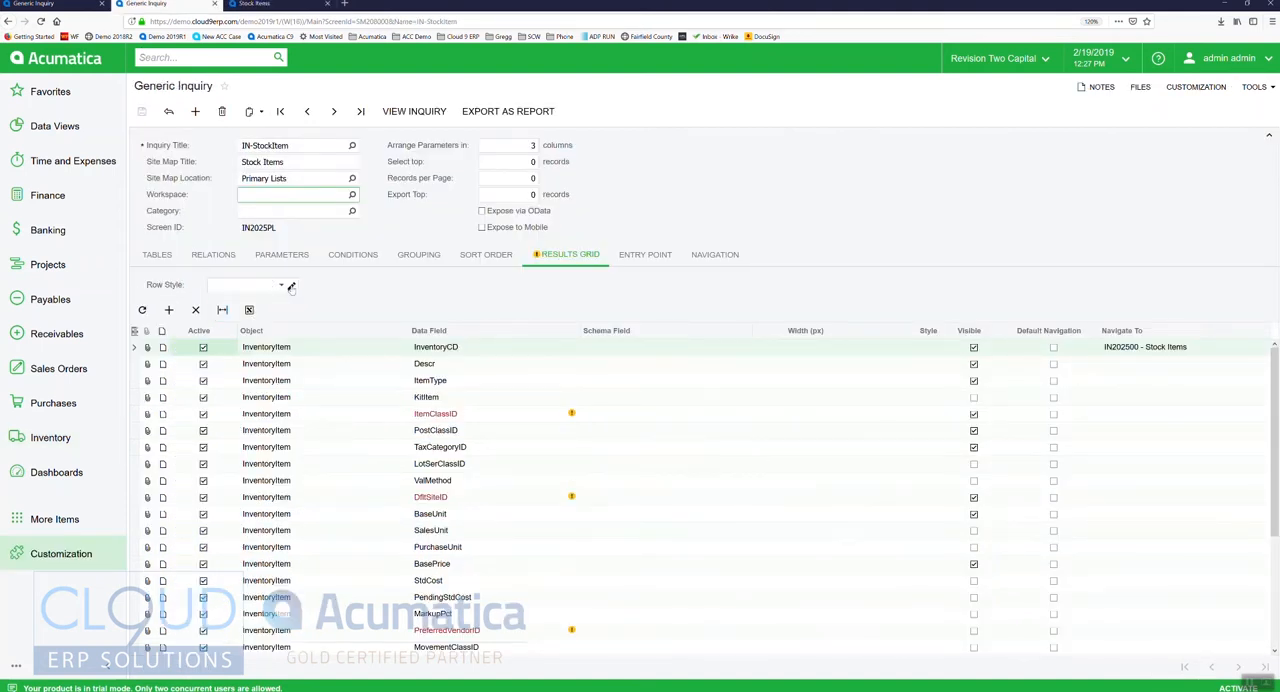
Write the row style formula IIf([InventoryItem.BasePrice]>100, 'orange') in the formula editor
{"action": "left_click", "coordinate": [291, 285]}
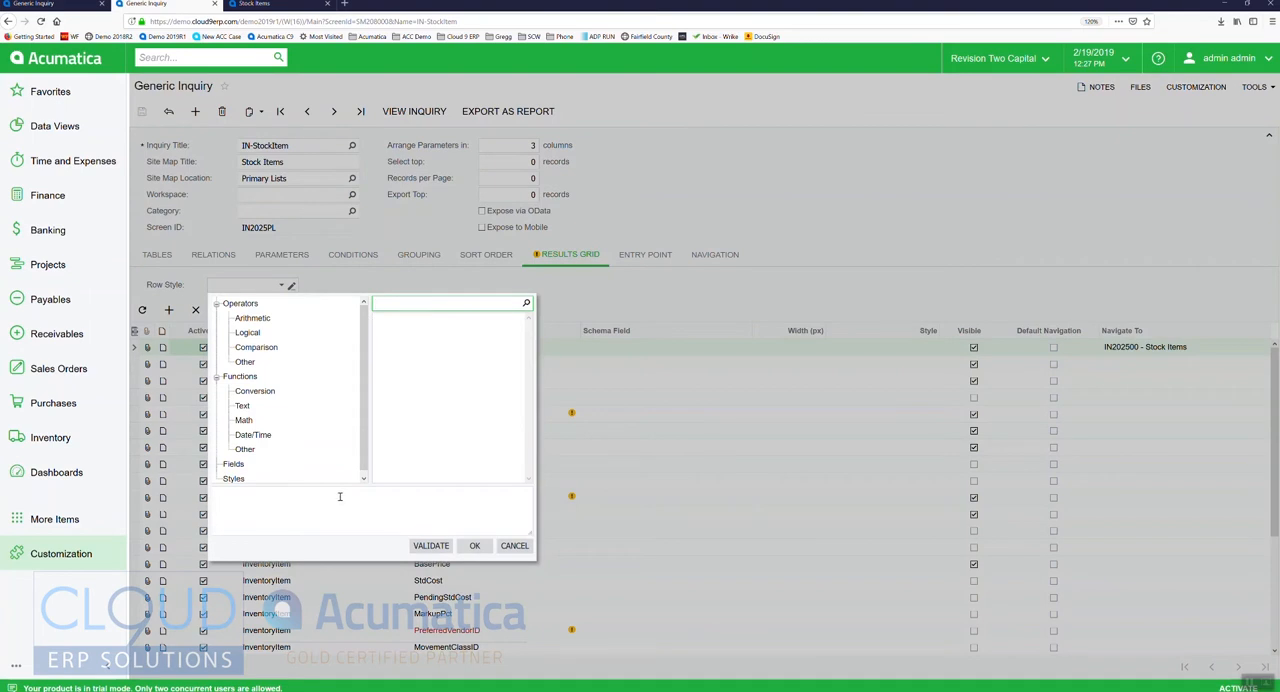
{"action": "left_click", "coordinate": [245, 449]}
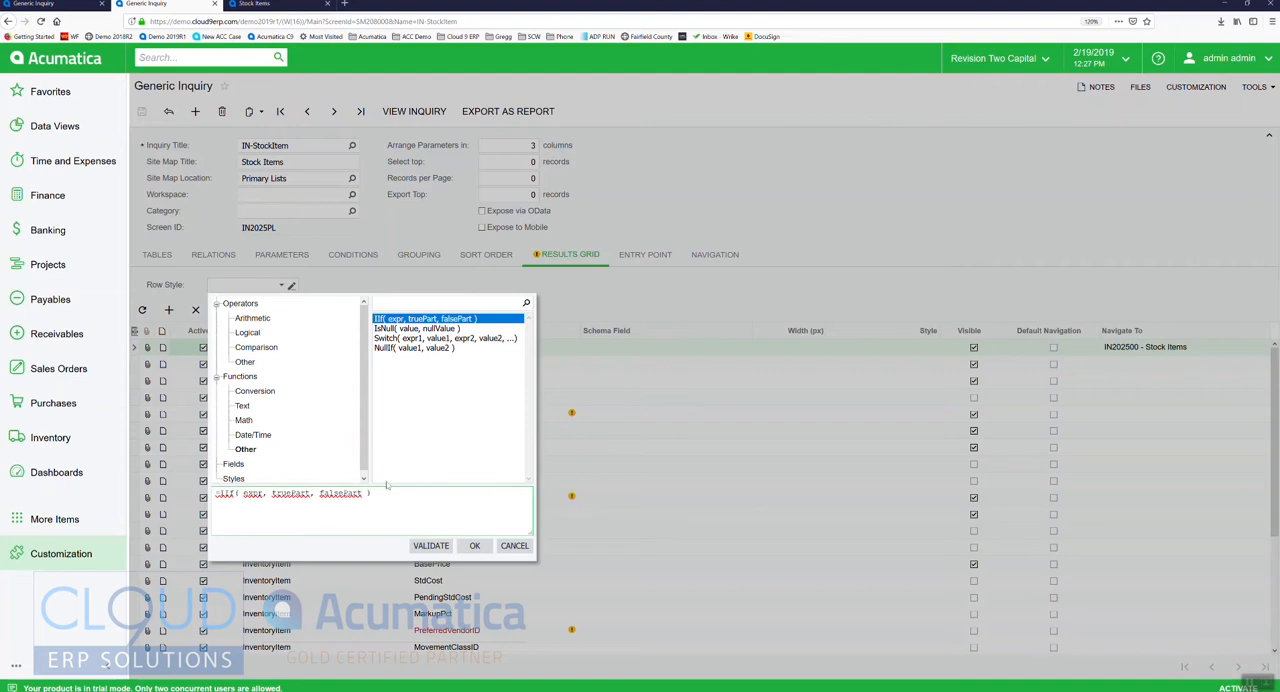
{"action": "double_click", "coordinate": [253, 494]}
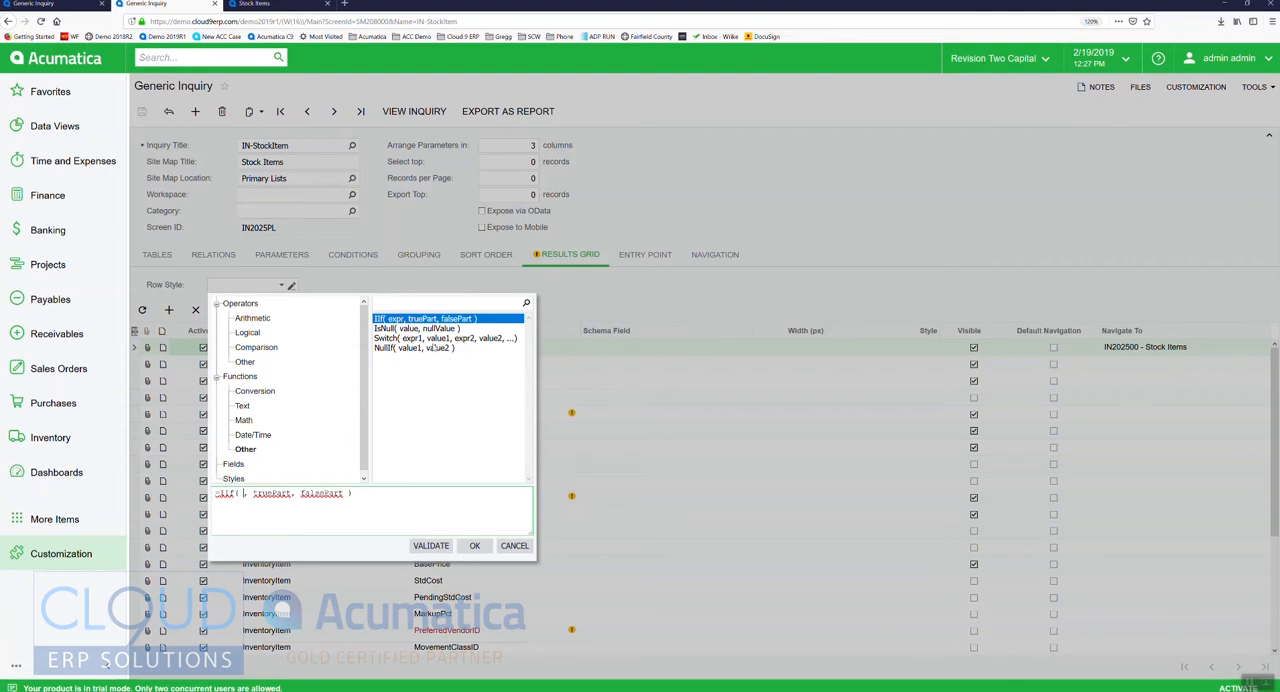
{"action": "left_click", "coordinate": [234, 464]}
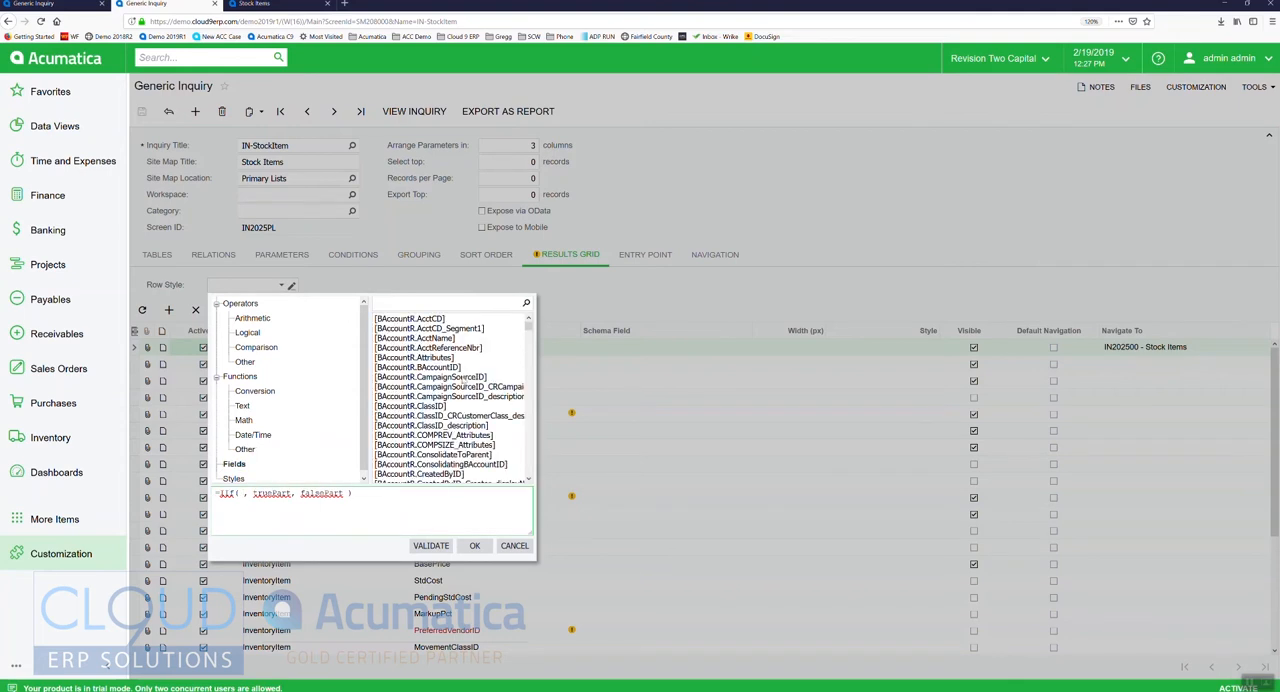
{"action": "left_click", "coordinate": [450, 304]}
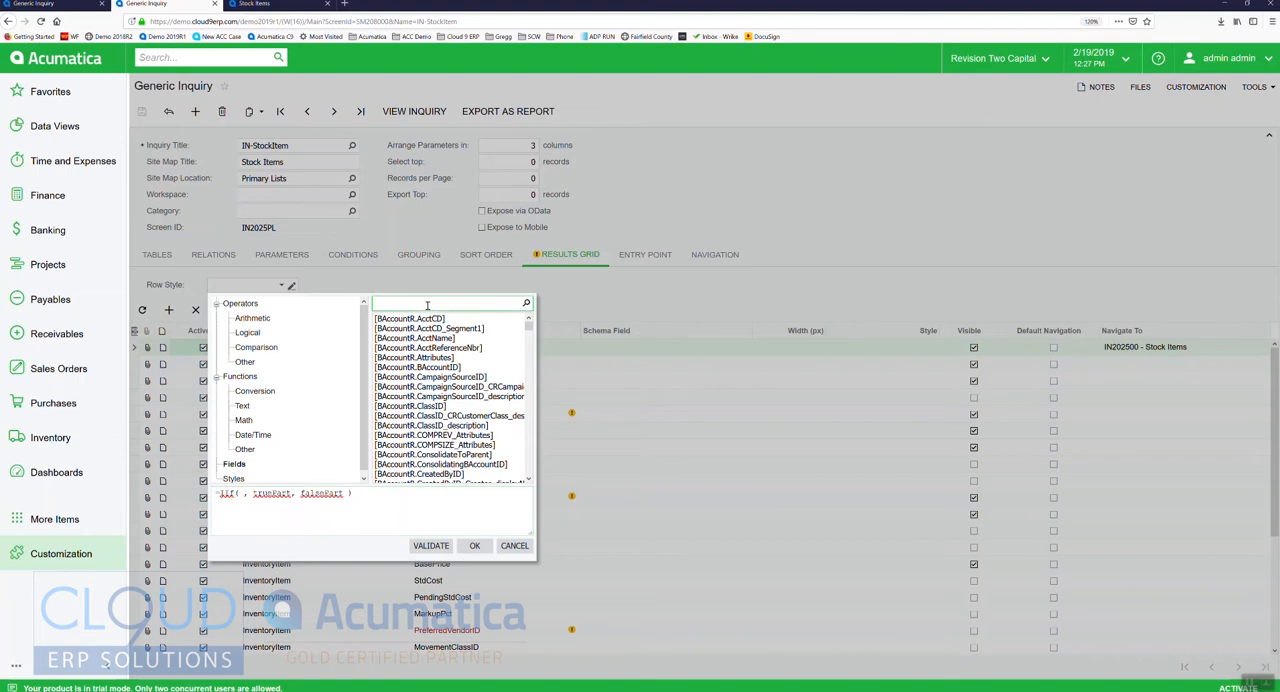
{"action": "type", "text": "base"}
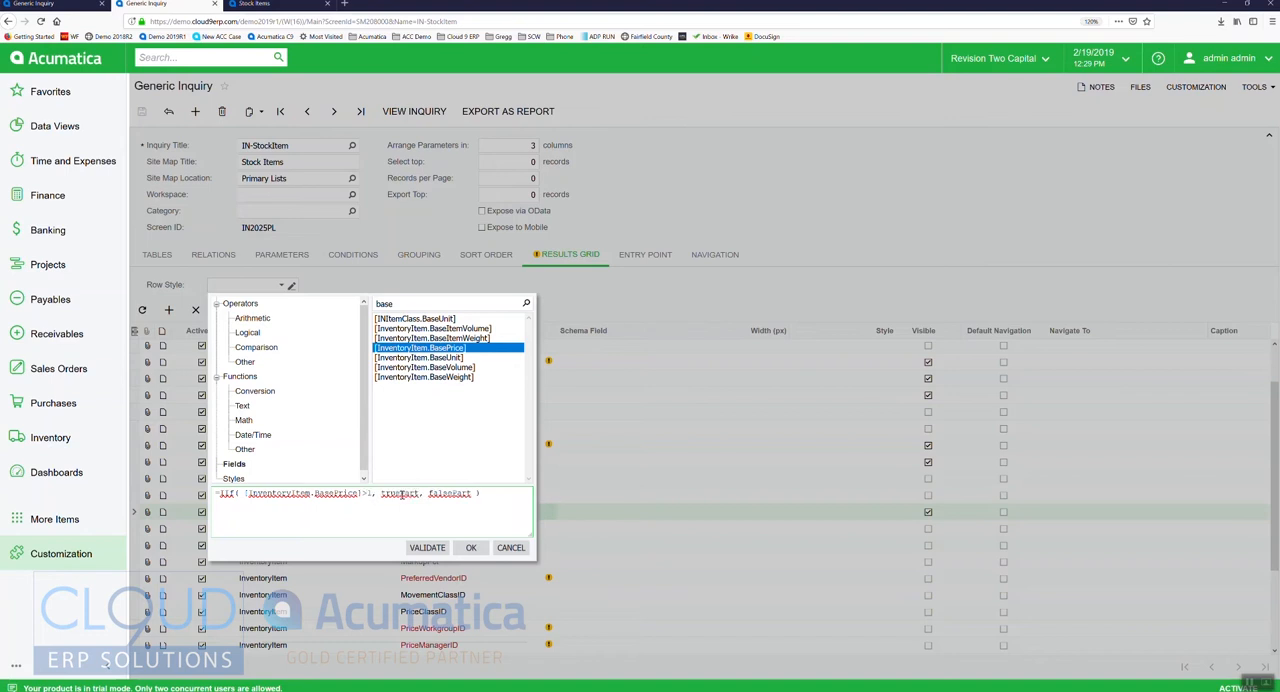
{"action": "type", "text": "00"}
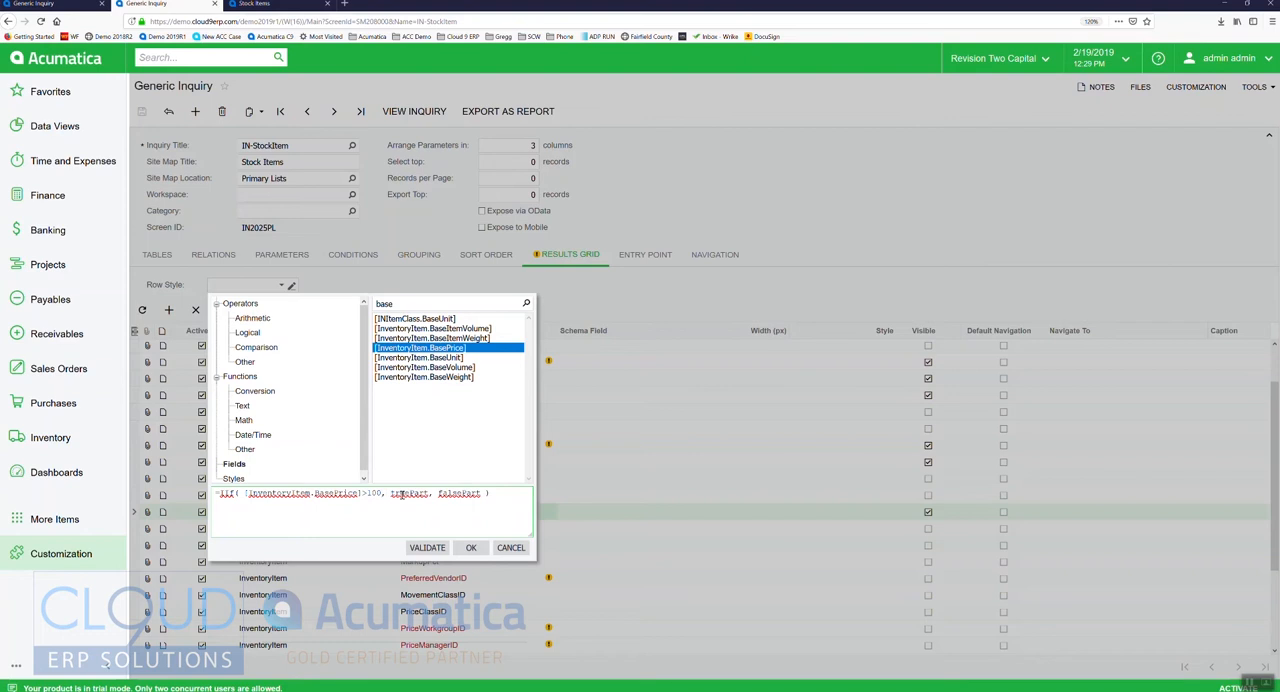
{"action": "double_click", "coordinate": [392, 494]}
{"action": "type", "text": "'orange'"}
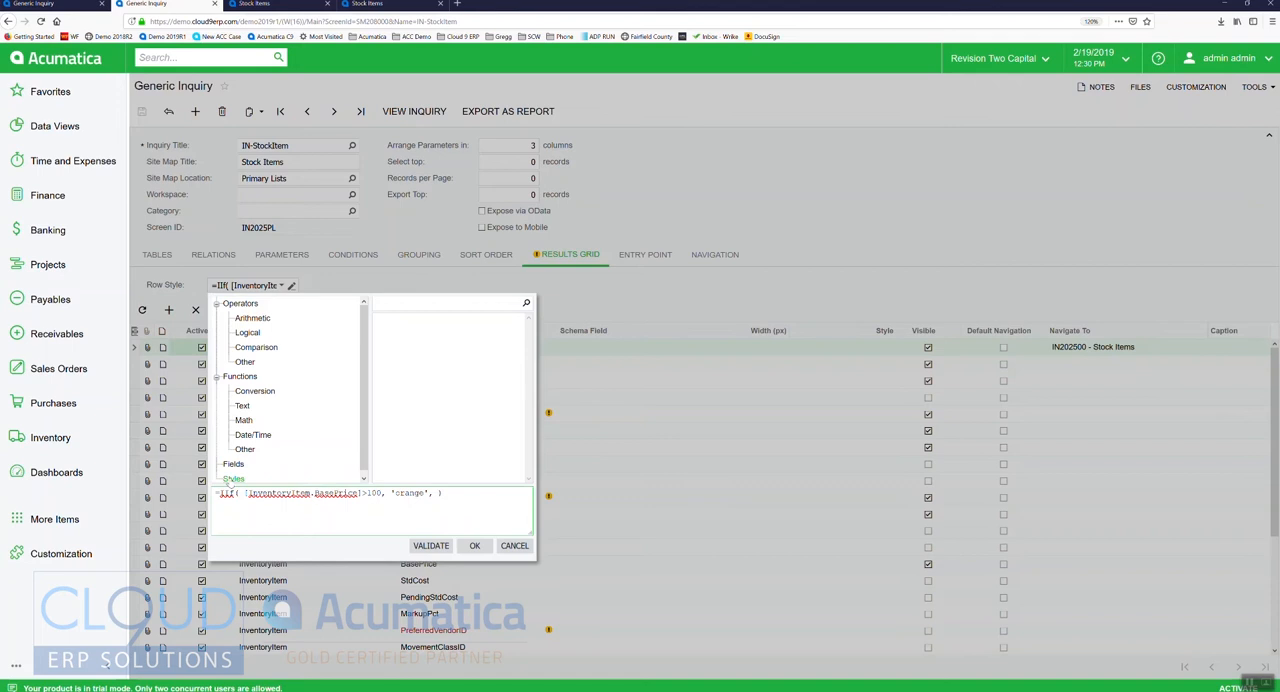
Add 'default' as the false part, validate the row style formula and apply it
{"action": "left_click", "coordinate": [234, 478]}
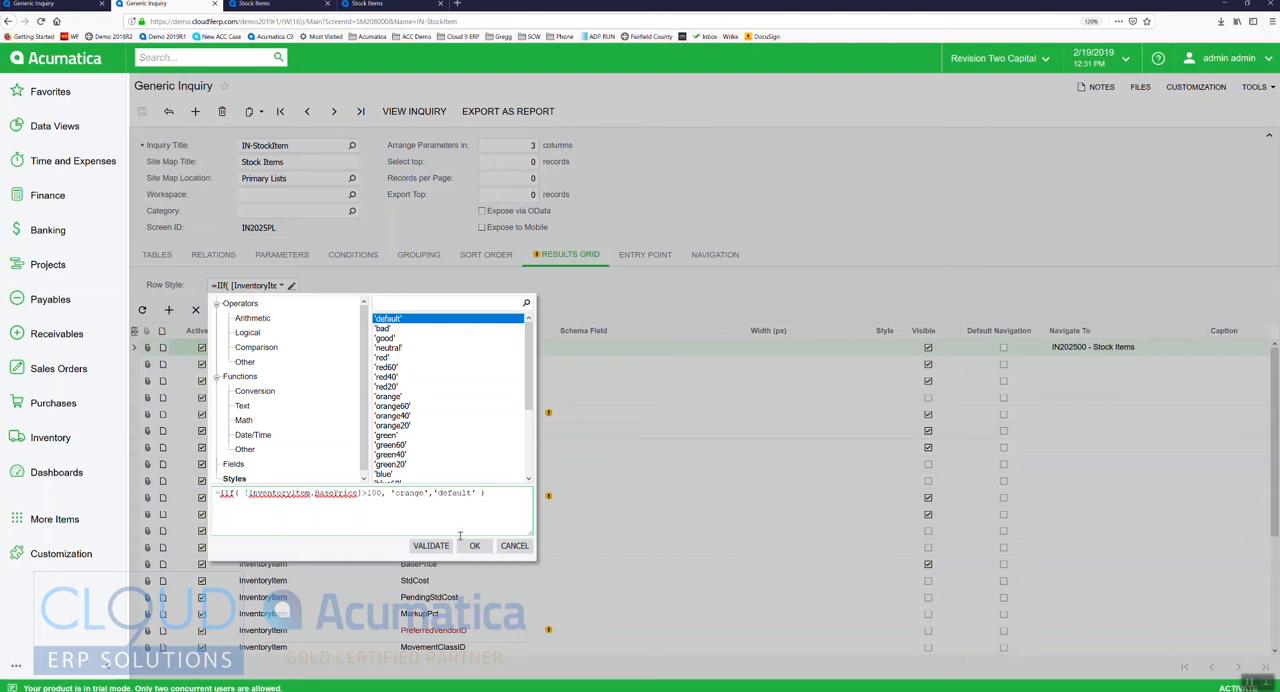
{"action": "left_click", "coordinate": [430, 545]}
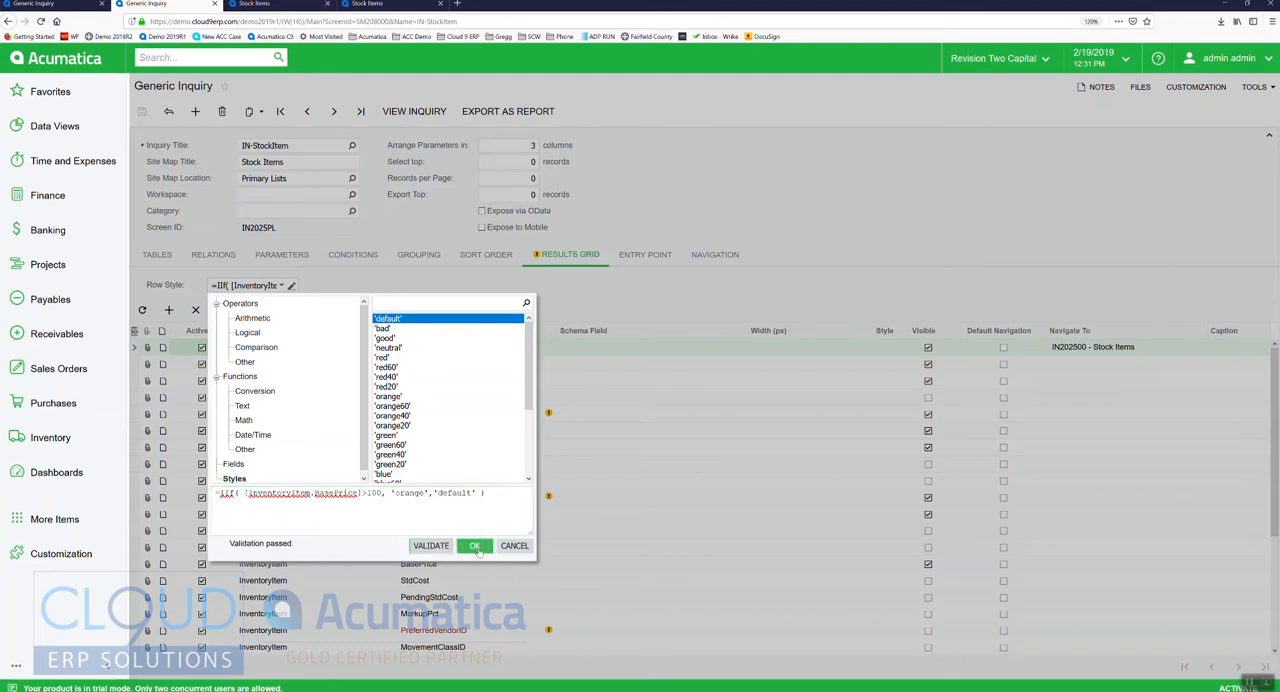
{"action": "left_click", "coordinate": [474, 546]}
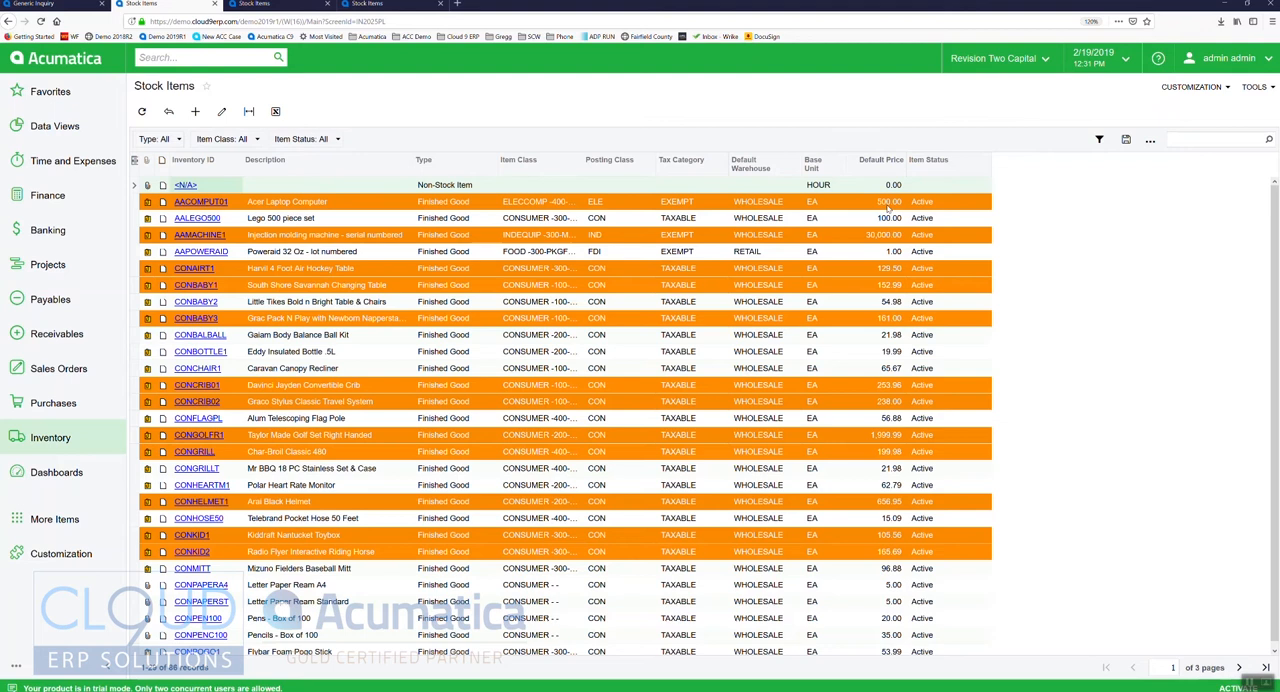
{"action": "mouse_move", "coordinate": [853, 234]}
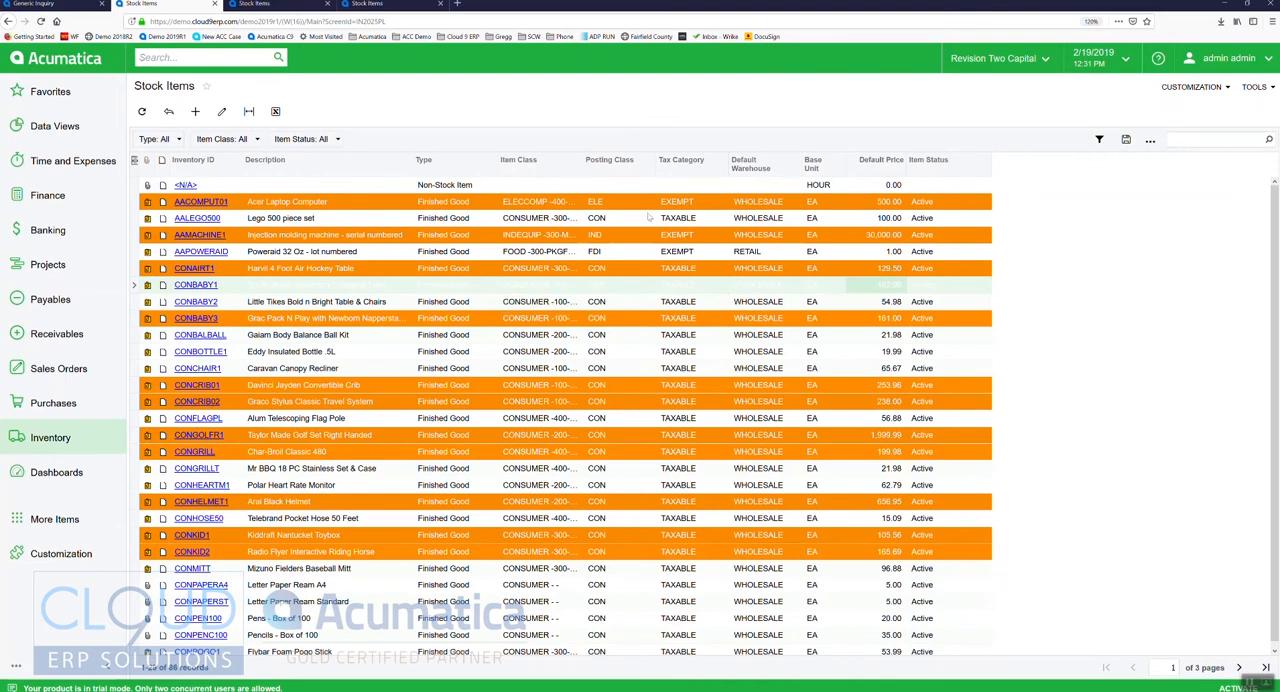
{"action": "mouse_move", "coordinate": [1103, 127]}
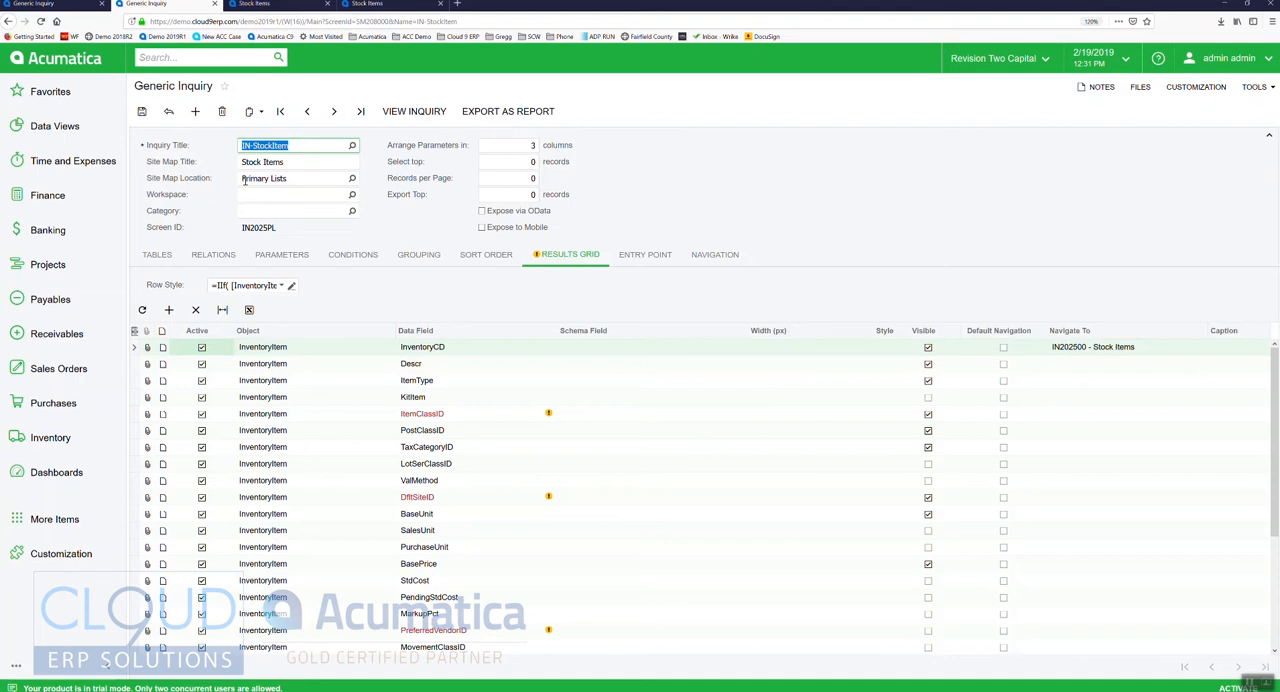
Clear the row style formula, confirm it, and scroll the results grid to BasePrice
{"action": "left_click", "coordinate": [291, 285]}
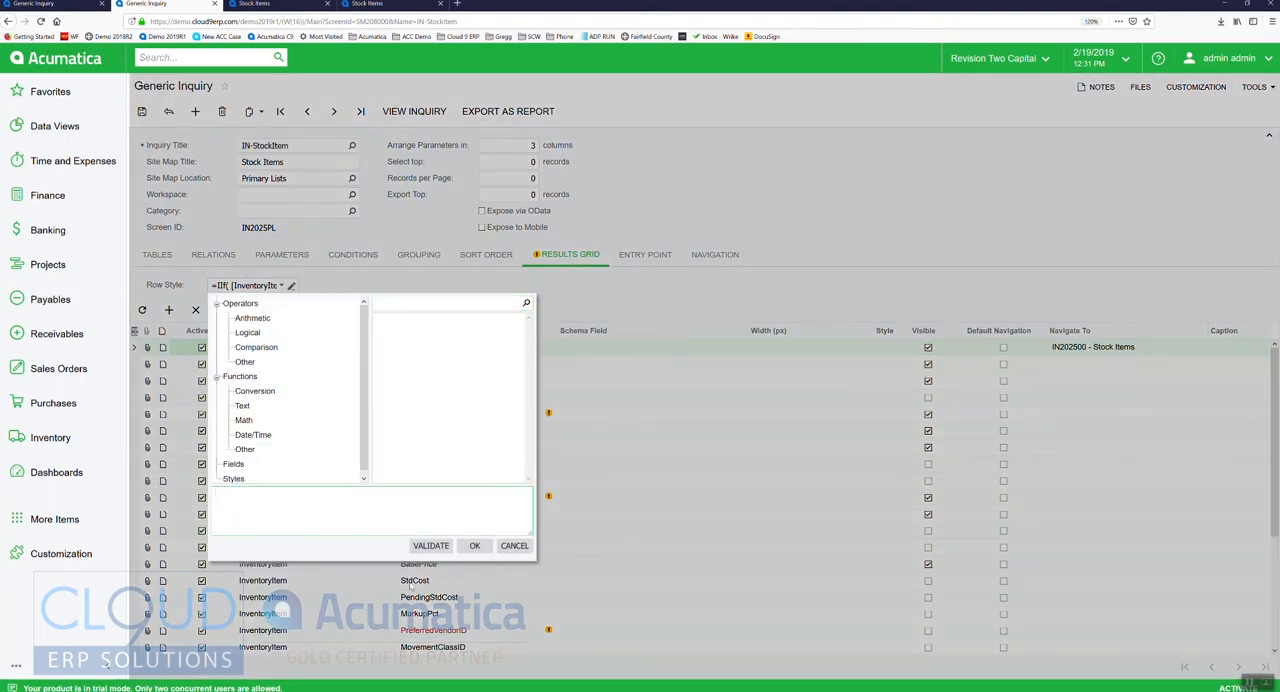
{"action": "left_click", "coordinate": [514, 545]}
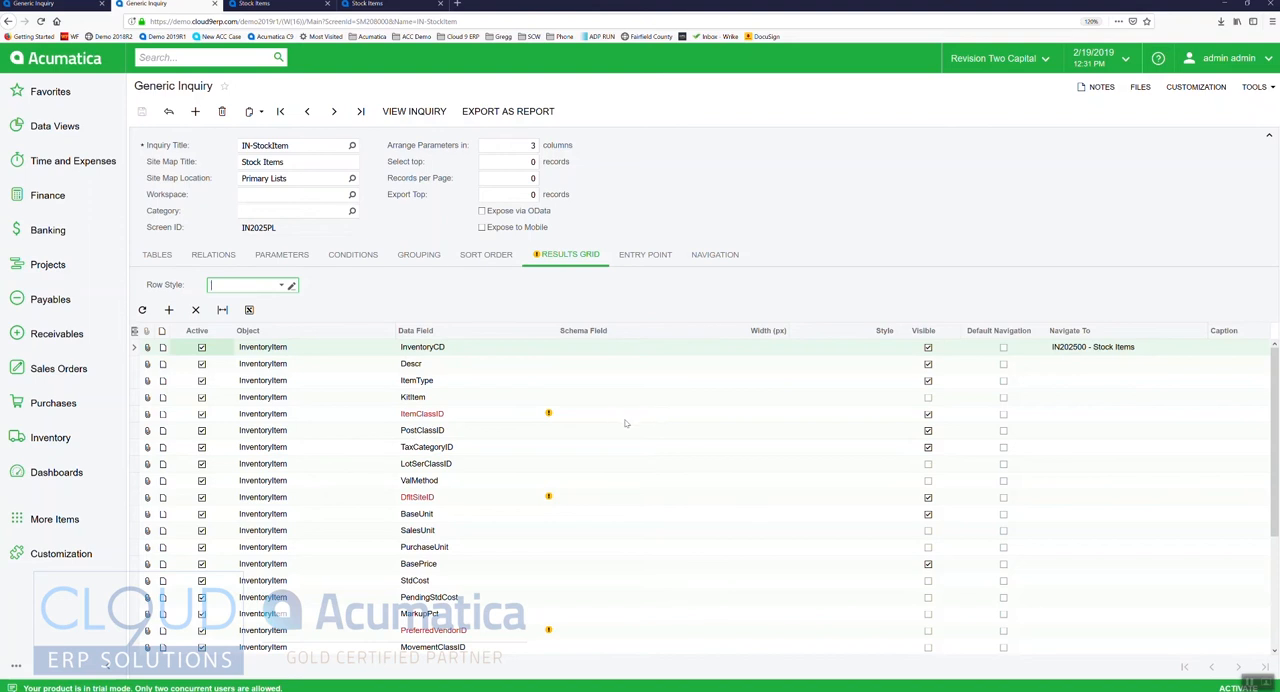
{"action": "scroll", "scroll_direction": "down", "scroll_amount": 3}
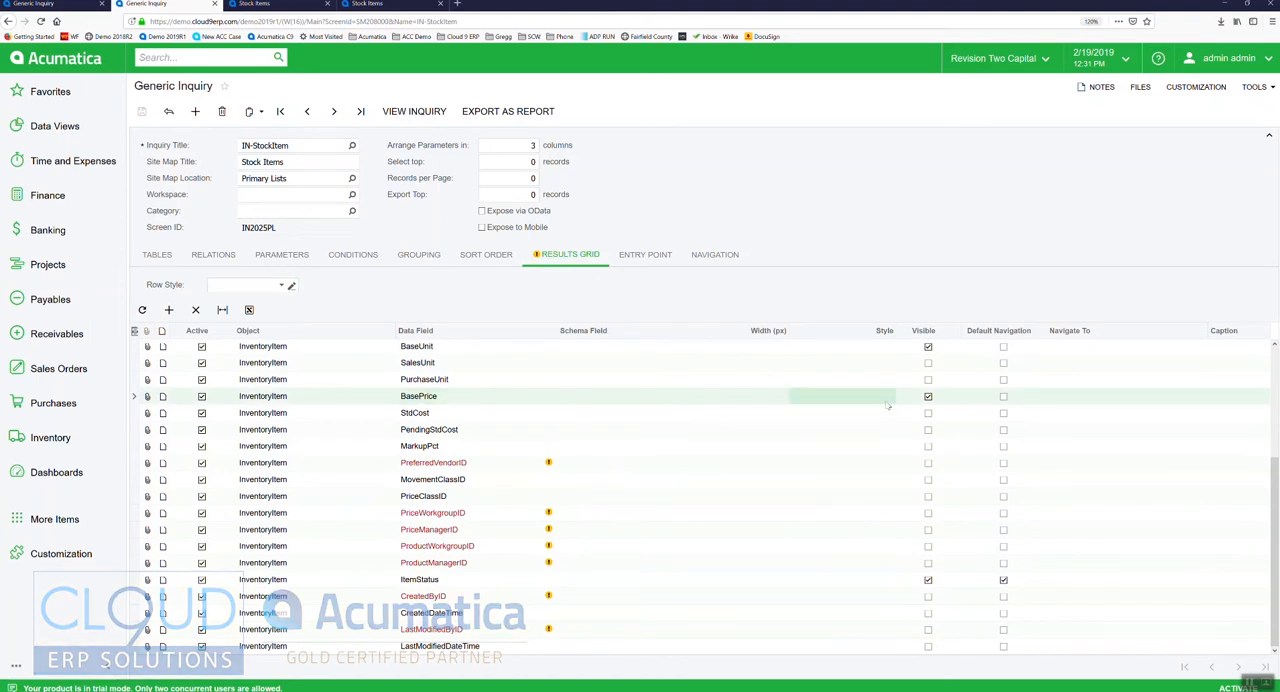
Set the BasePrice column style to =IIf([InventoryItem.BasePrice]>100, 'orange', 'default') and validate
{"action": "left_click", "coordinate": [874, 396]}
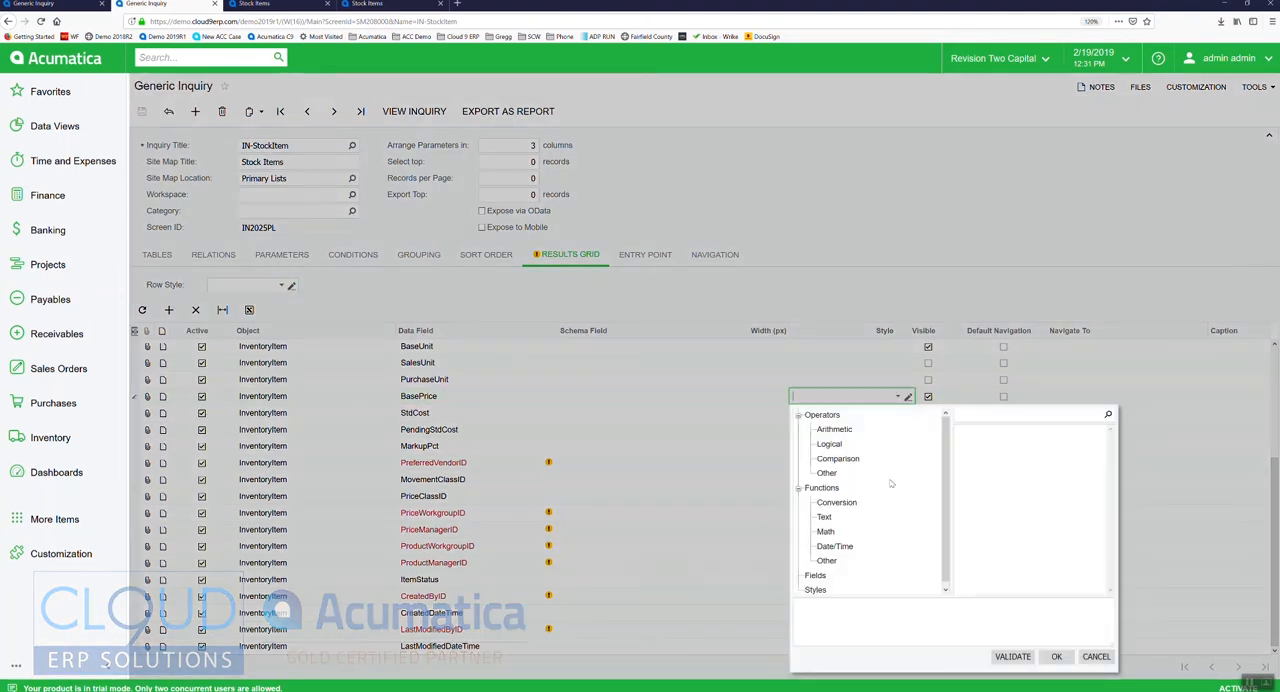
{"action": "left_click", "coordinate": [814, 575]}
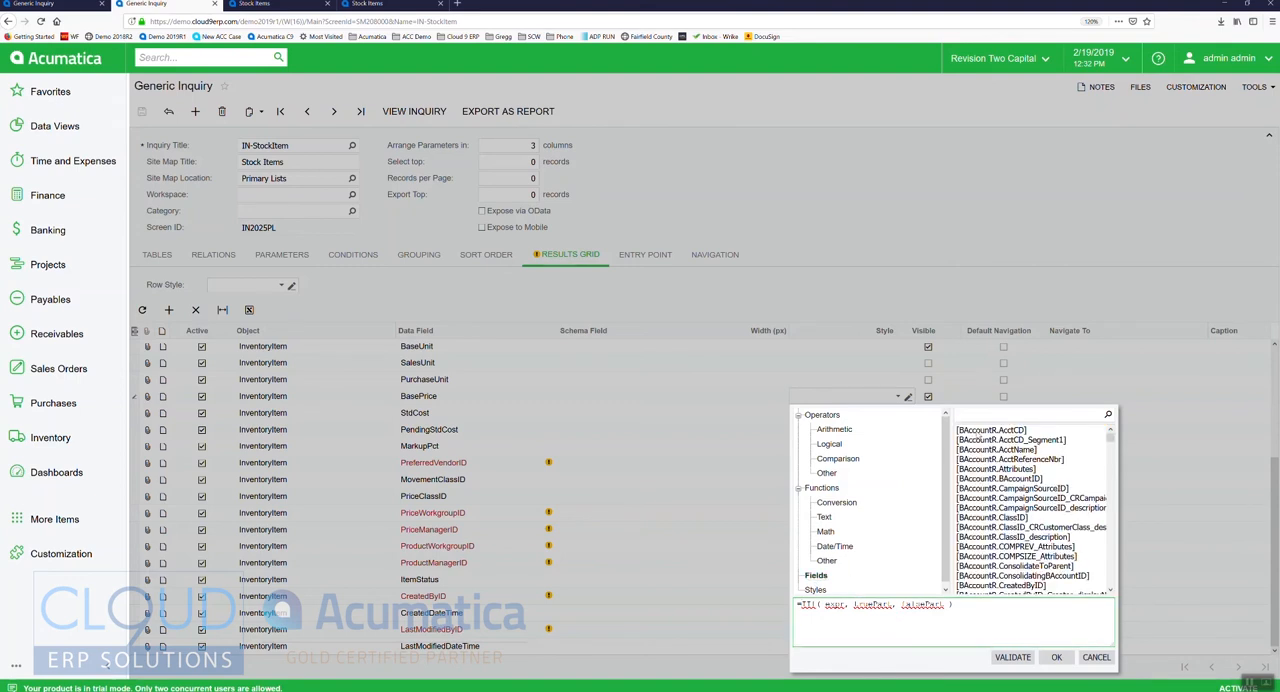
{"action": "type", "text": "base"}
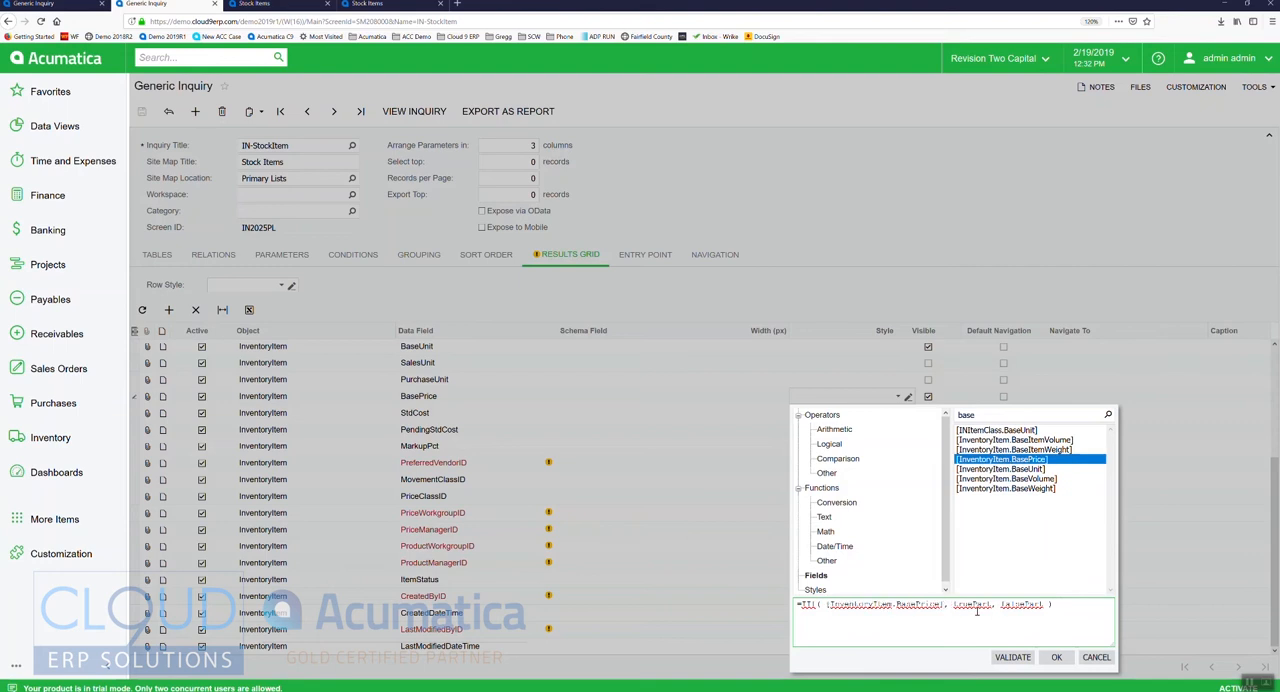
{"action": "type", "text": ">100"}
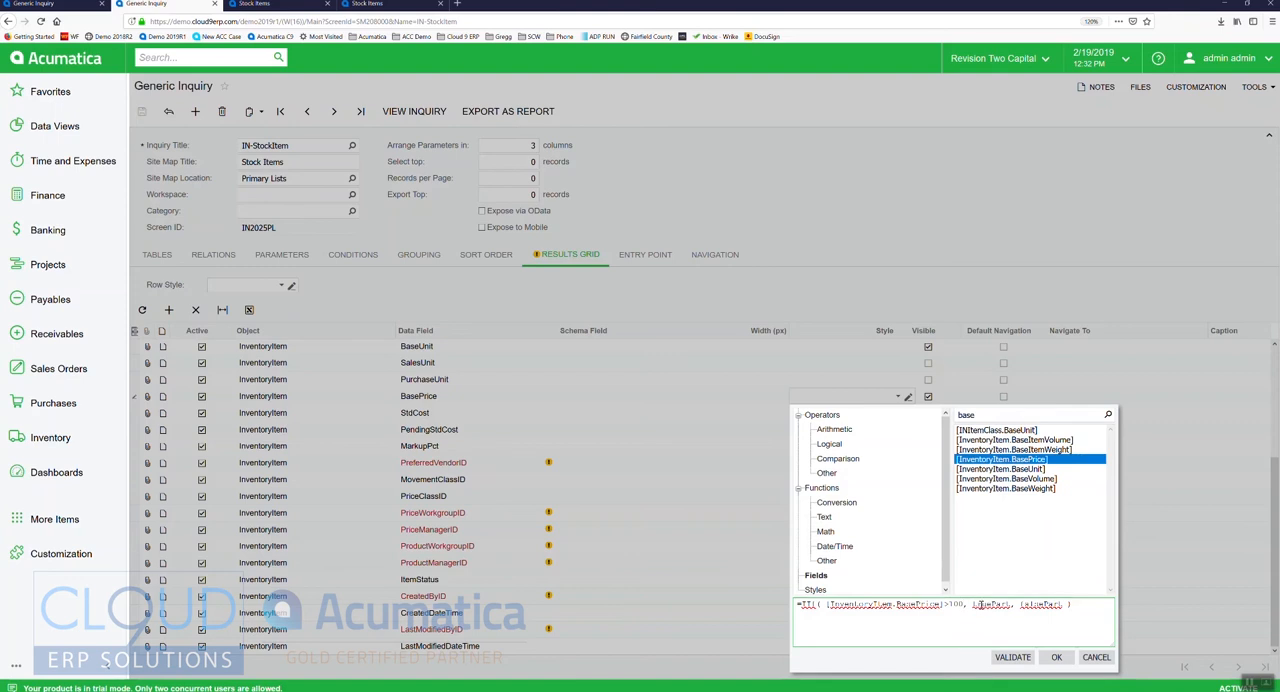
{"action": "left_click", "coordinate": [818, 588]}
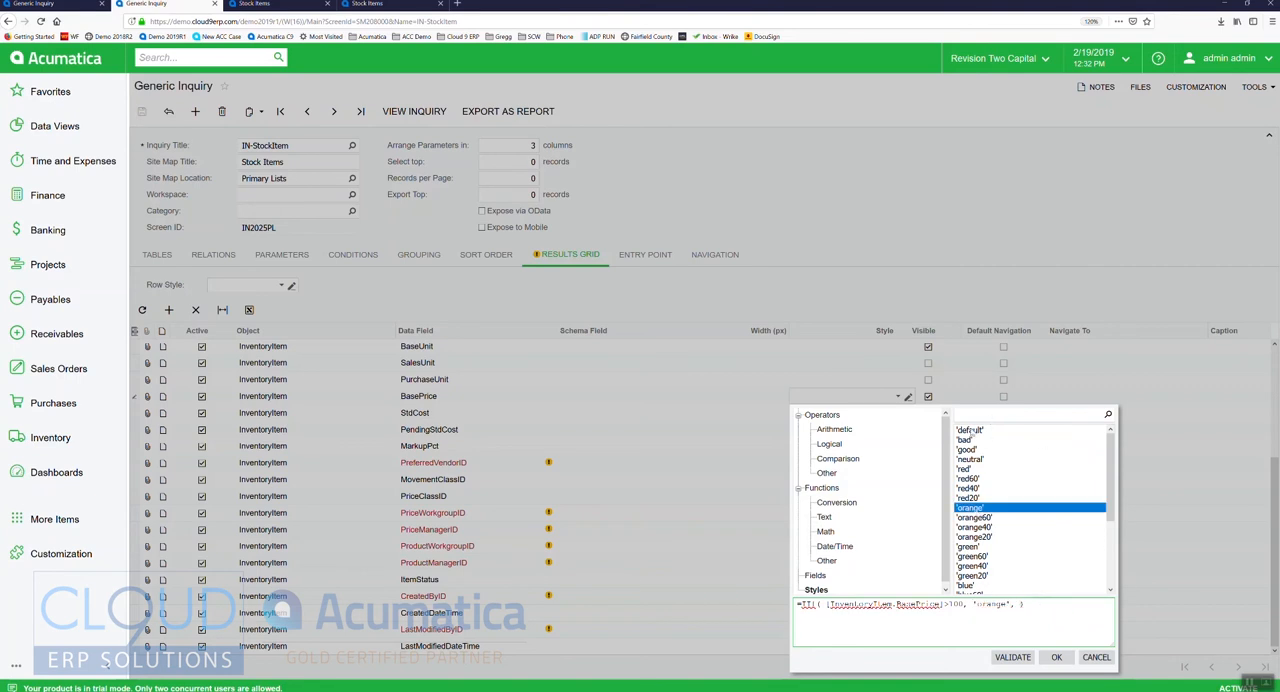
{"action": "left_click", "coordinate": [1018, 657]}
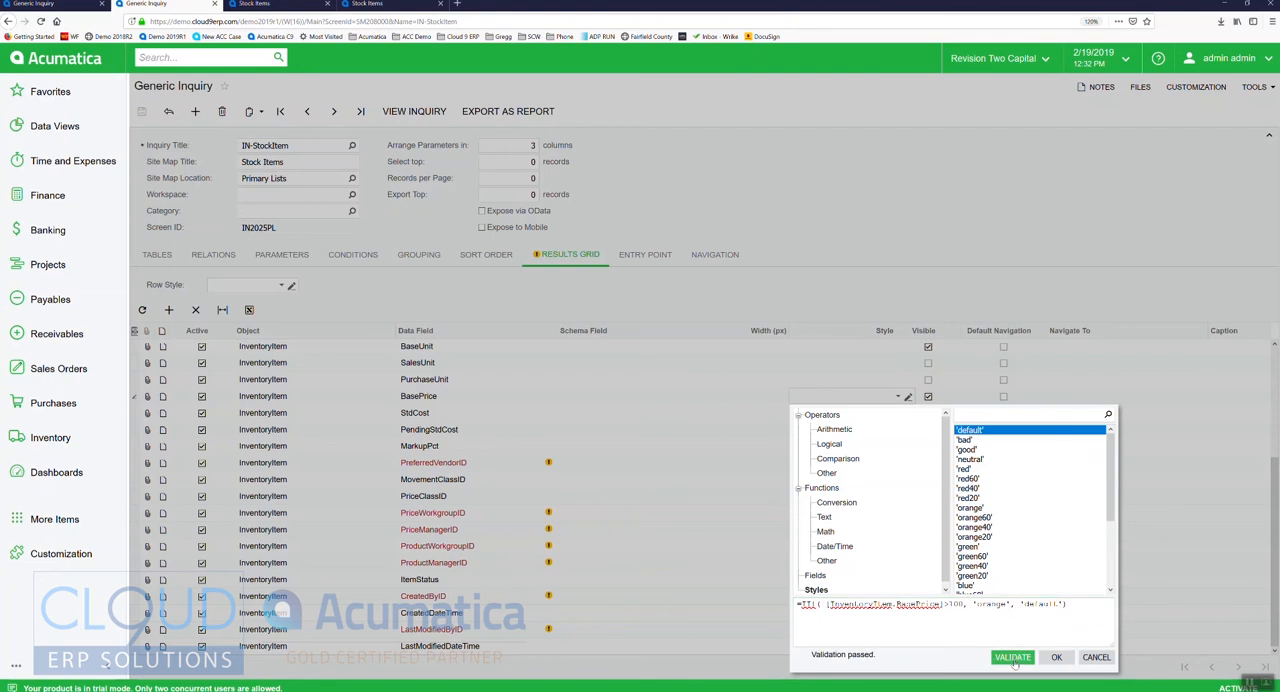
{"action": "left_click", "coordinate": [1056, 657]}
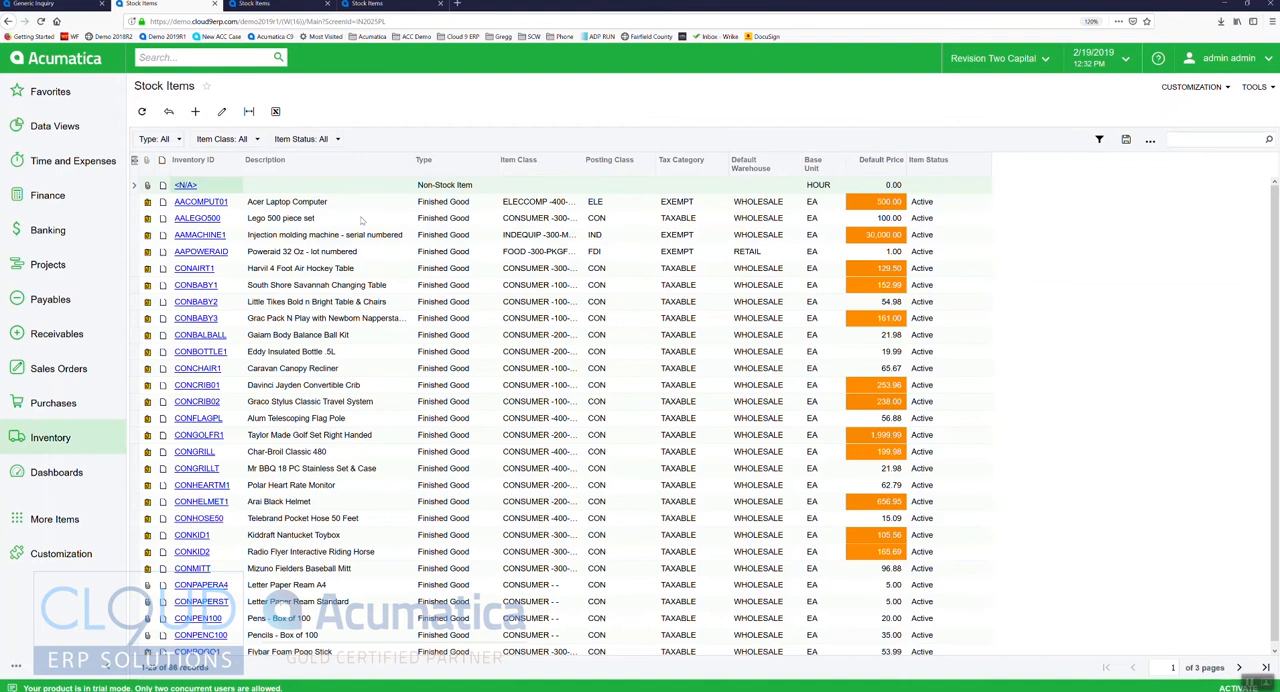
{"action": "mouse_move", "coordinate": [860, 218]}
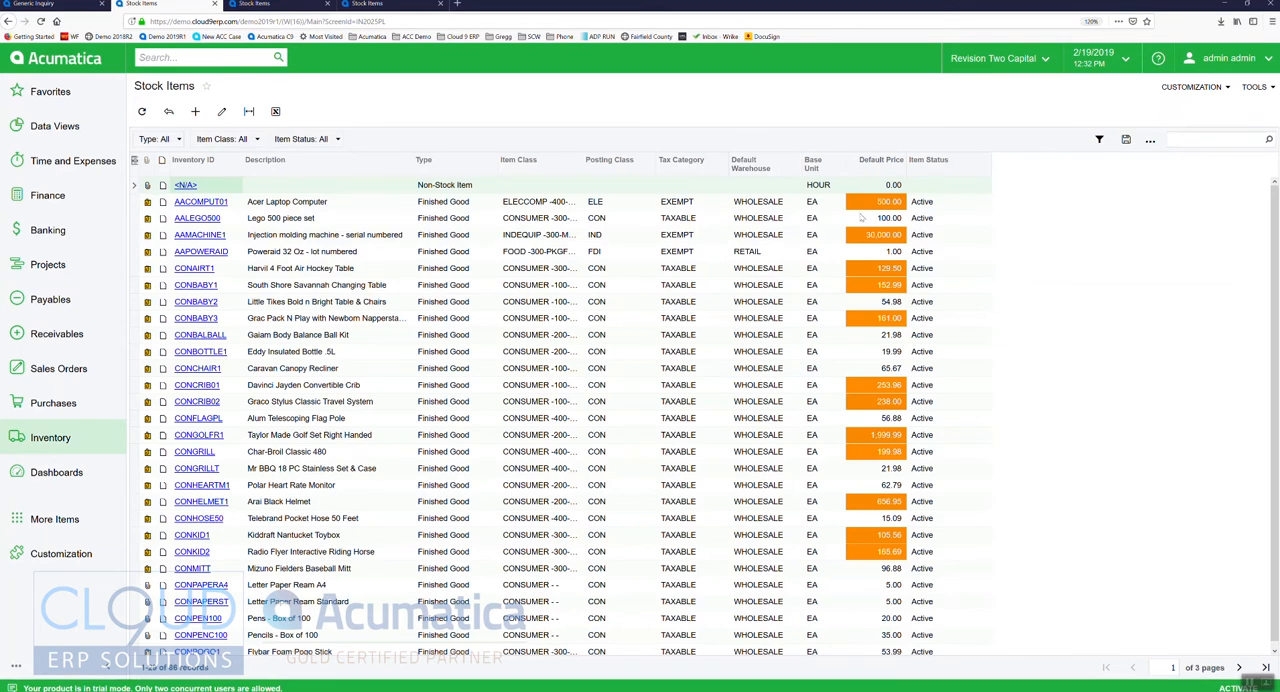